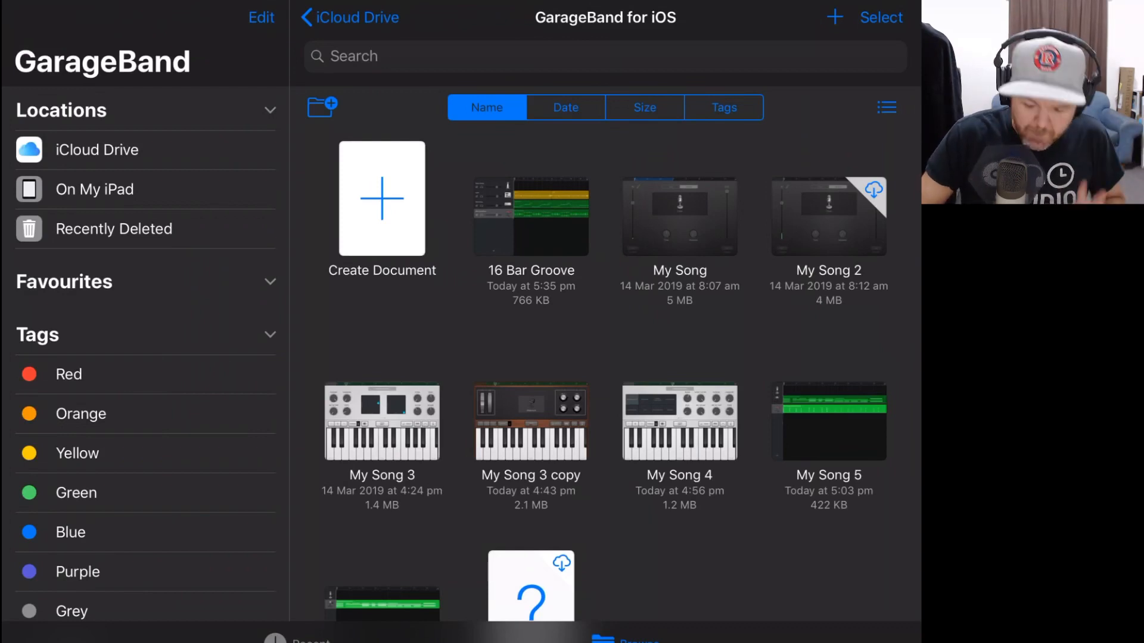
# Export the 16 Bar Groove song as audio and send it to Files.
pyautogui.click(880, 17)
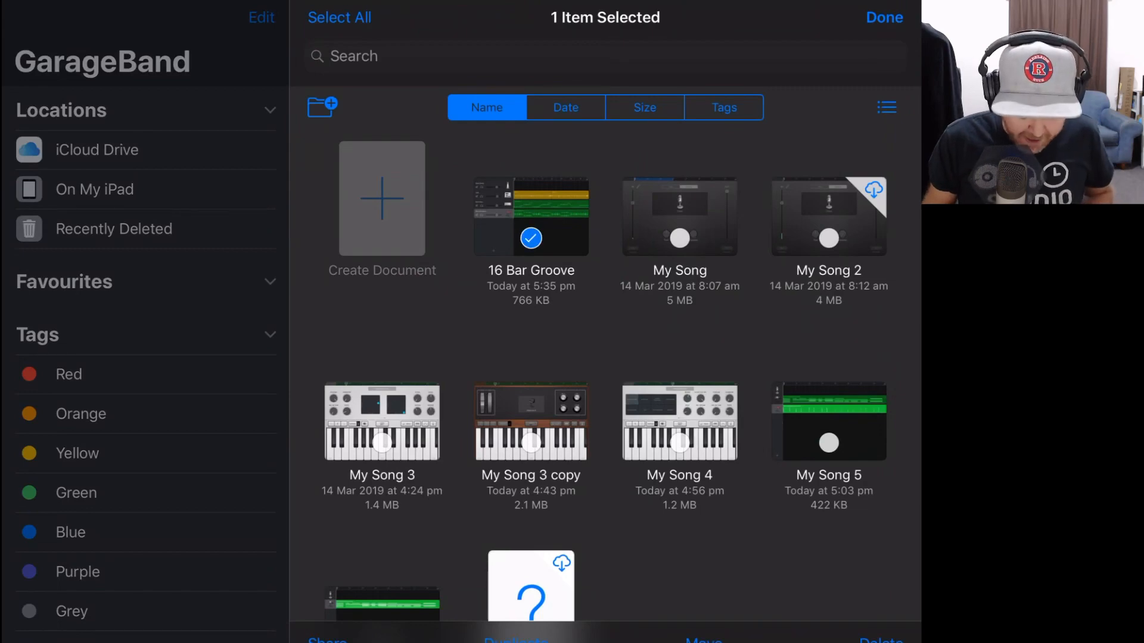
pyautogui.click(327, 640)
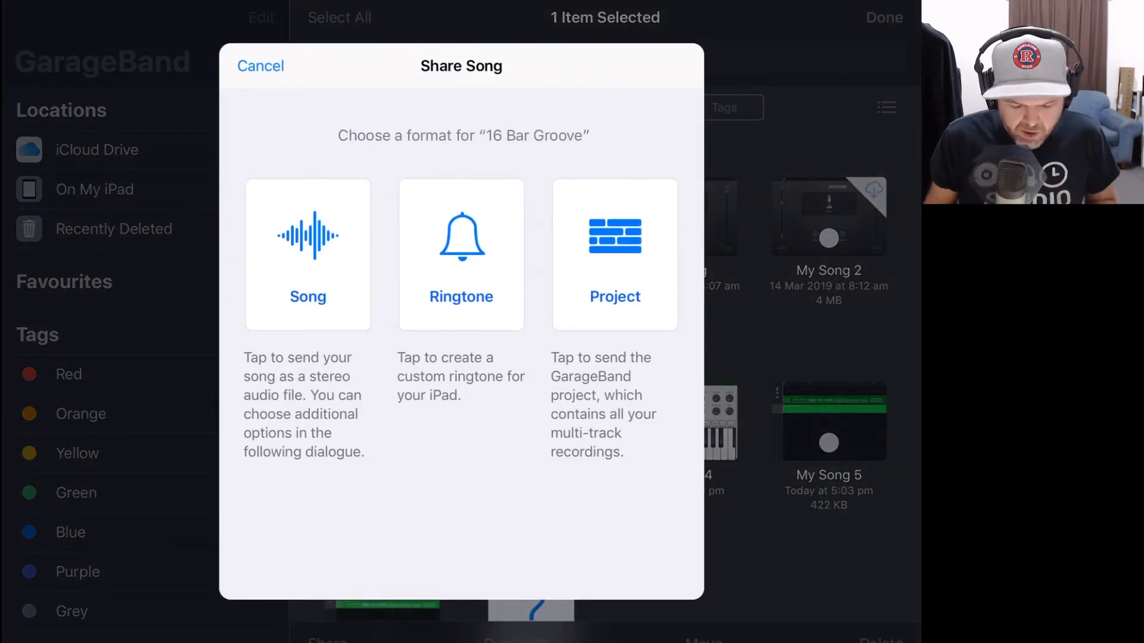
pyautogui.click(307, 254)
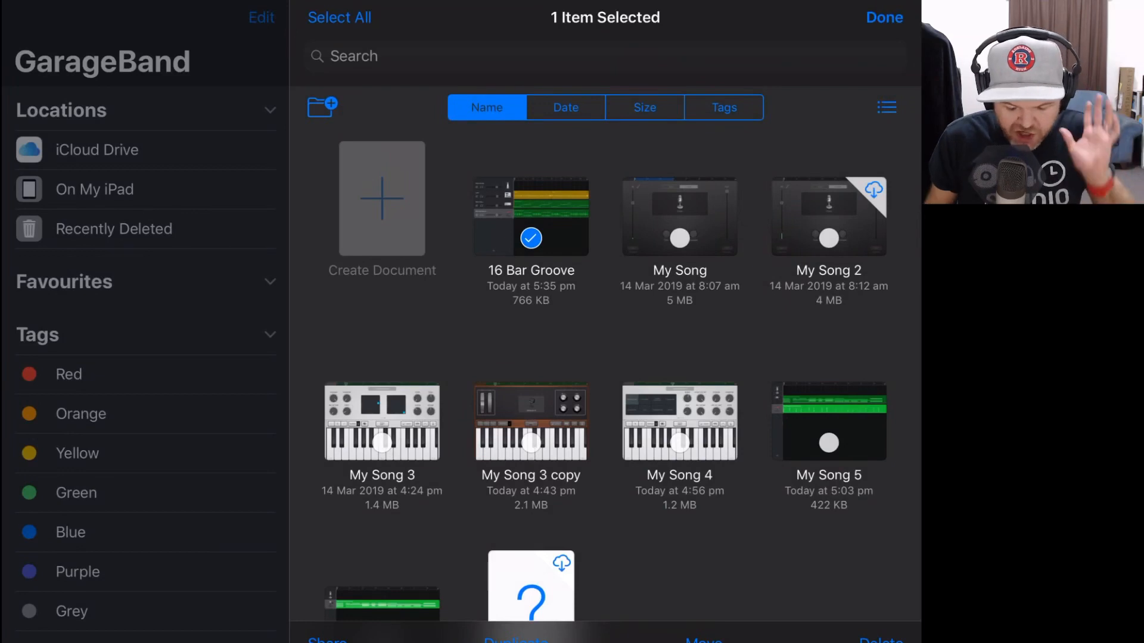
pyautogui.click(328, 640)
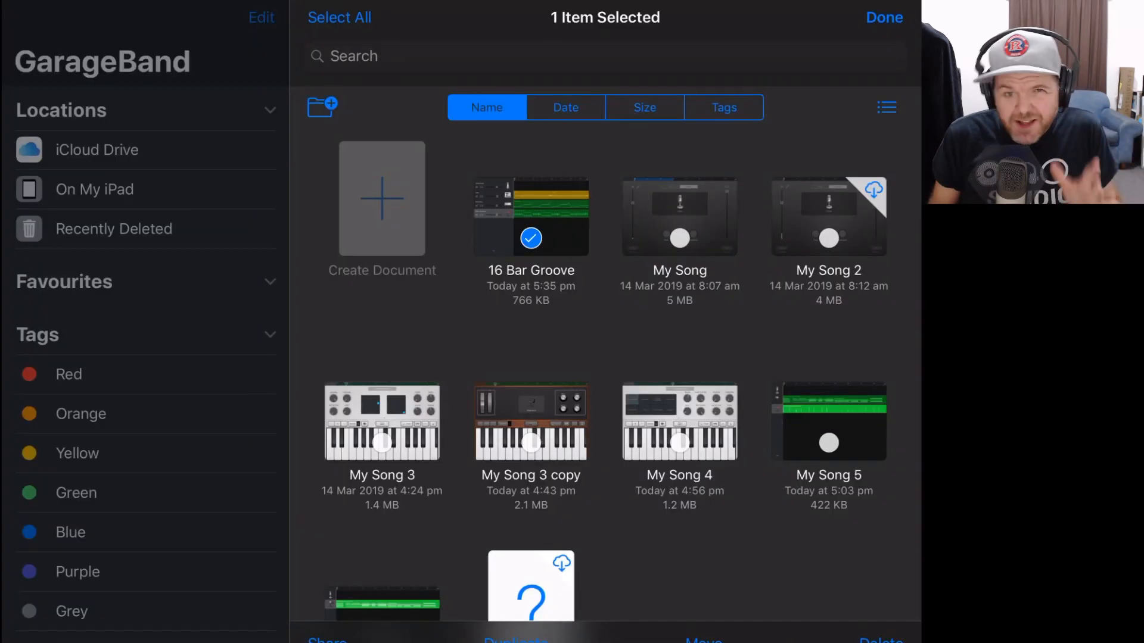
pyautogui.click(327, 640)
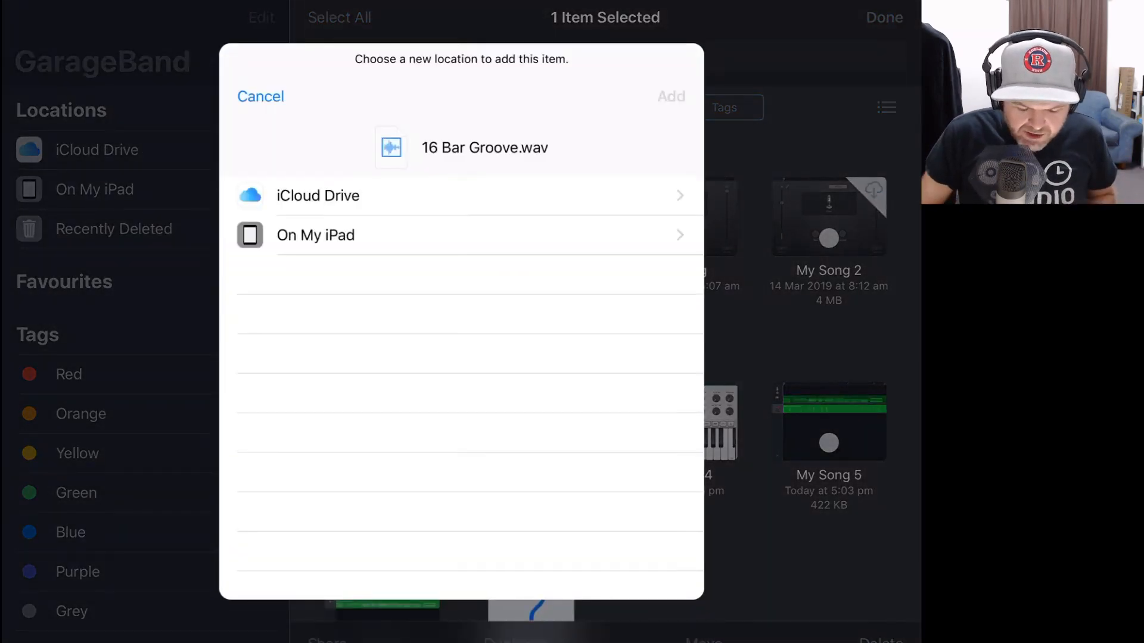
# Save 16 Bar Groove.wav into the GarageBand folder under On My iPad.
pyautogui.click(315, 235)
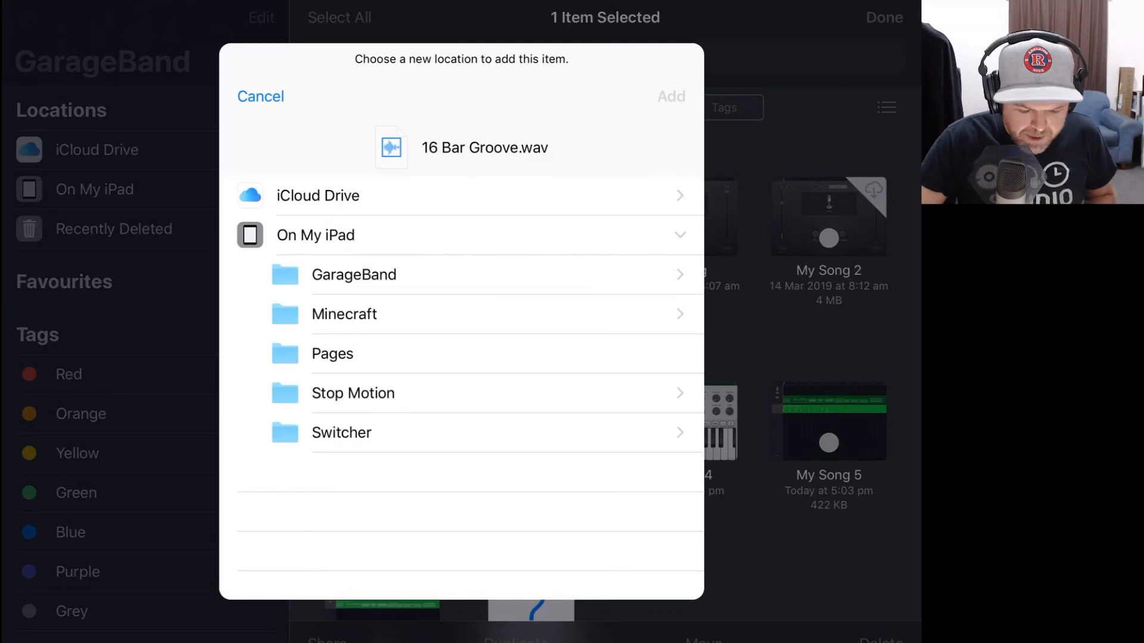
pyautogui.click(354, 274)
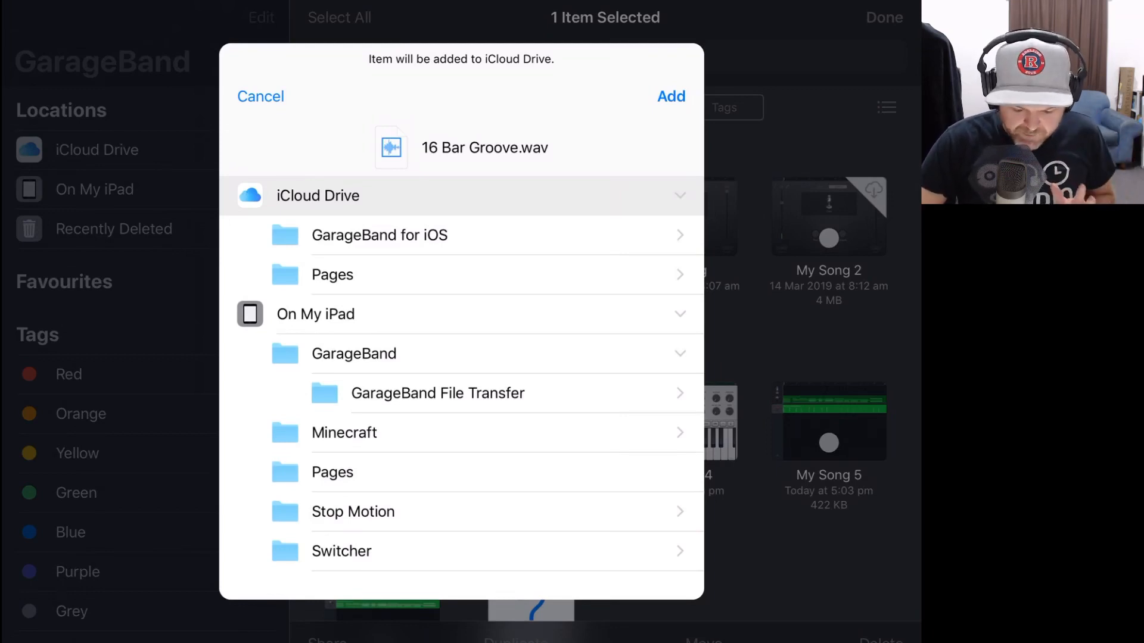
pyautogui.click(354, 354)
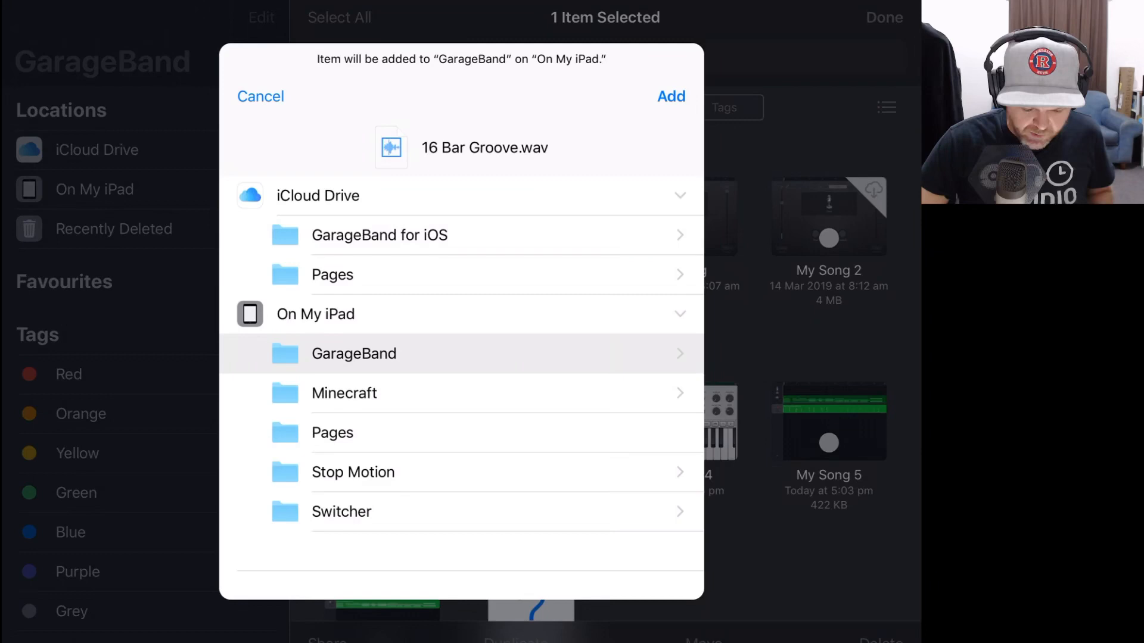
pyautogui.click(669, 95)
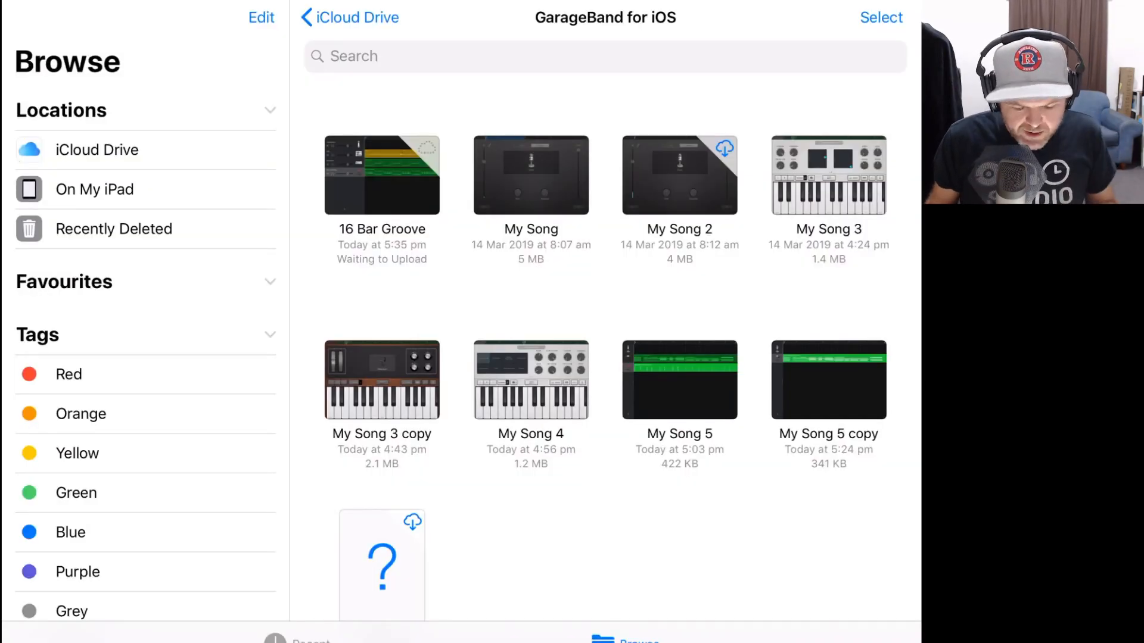
# Browse the On My iPad folders in Files, then switch to the App Store.
pyautogui.click(94, 189)
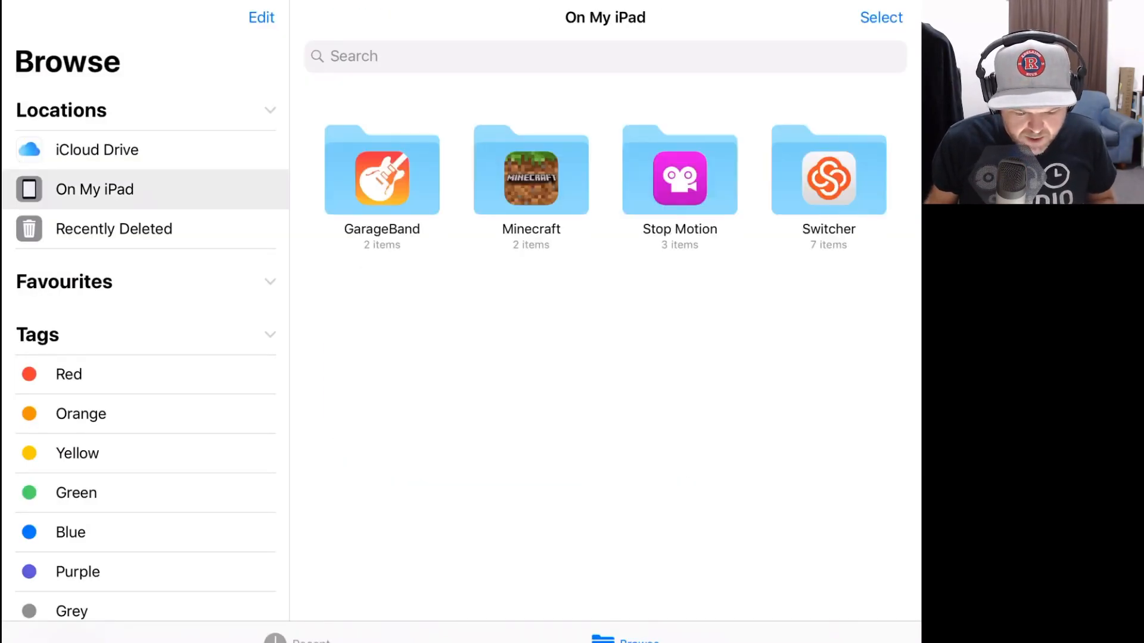
pyautogui.doubleClick(381, 171)
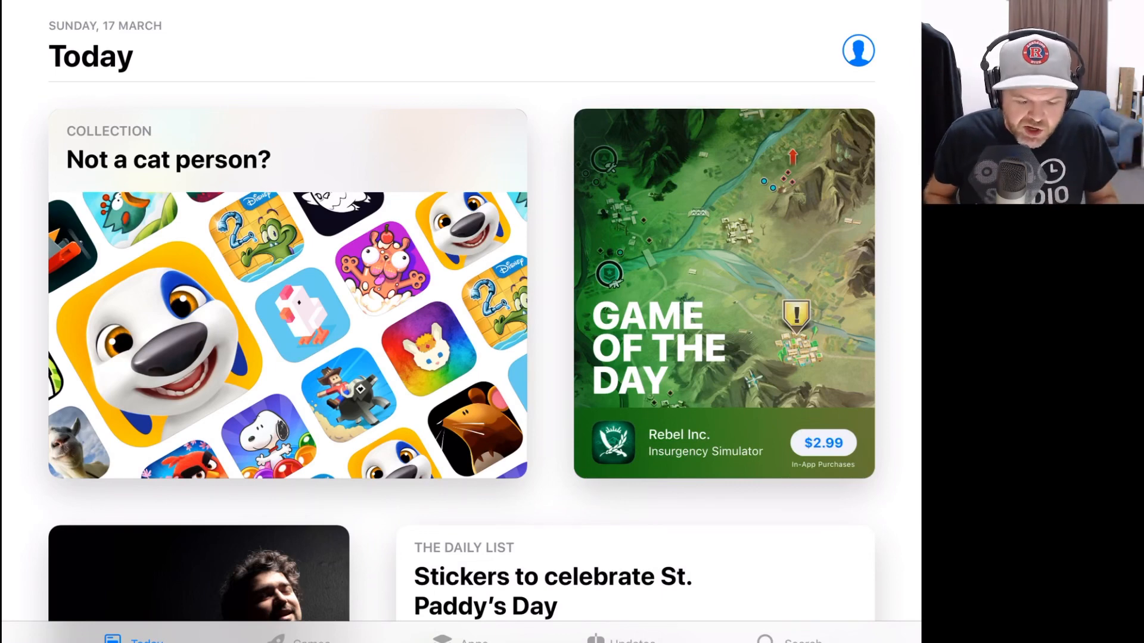
# Search the App Store for 'Edl' and open the EDL HD browser.
pyautogui.click(790, 640)
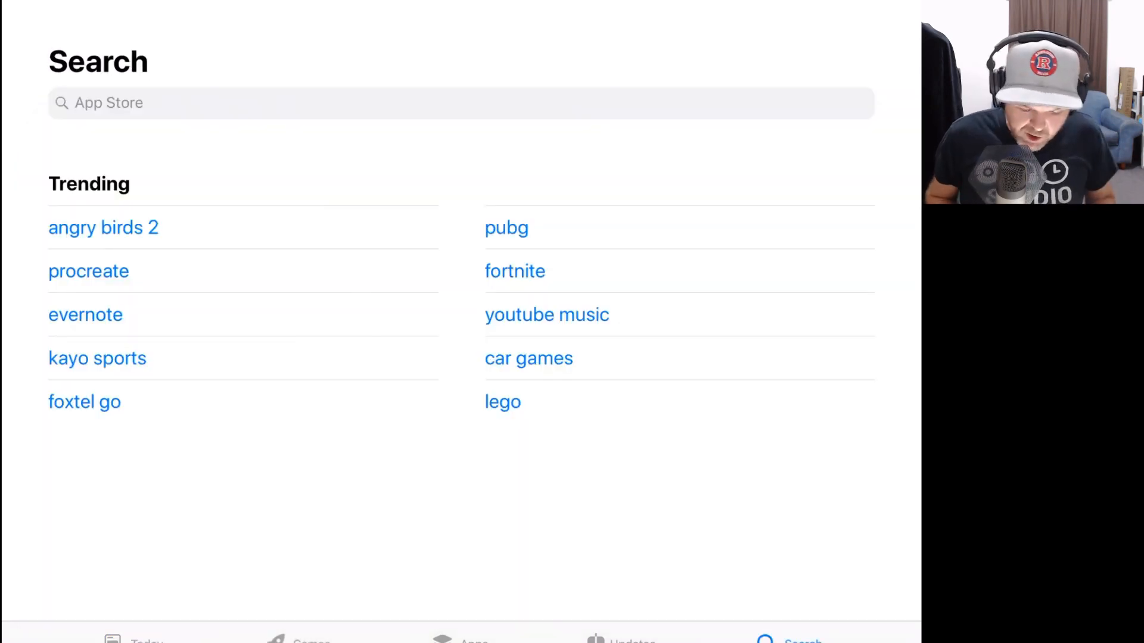
pyautogui.write('E')
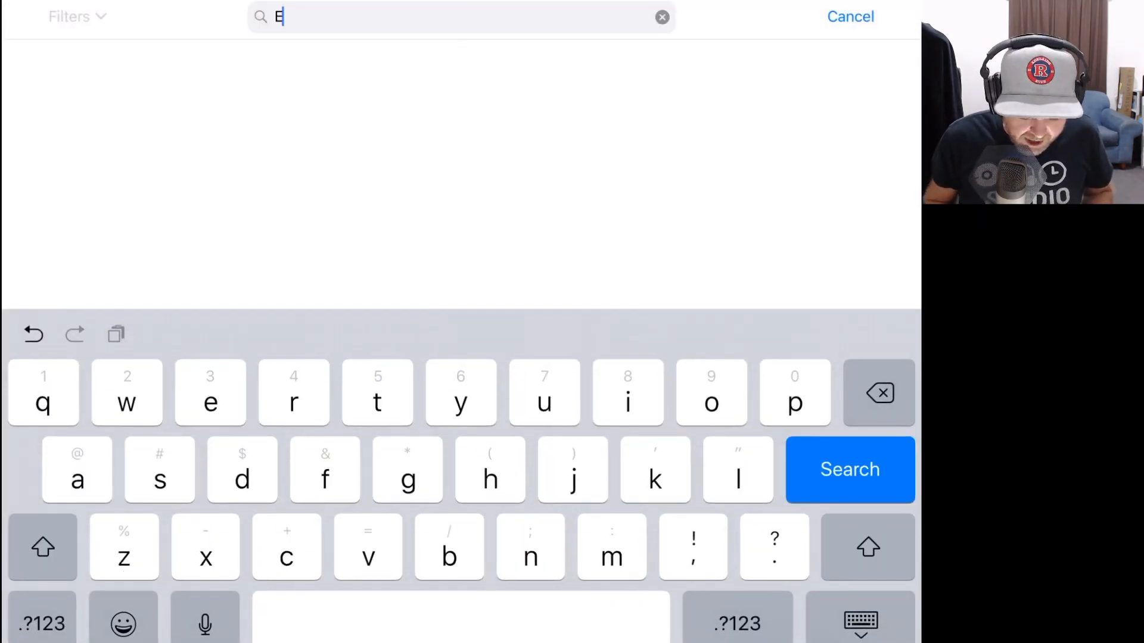
pyautogui.write('dl')
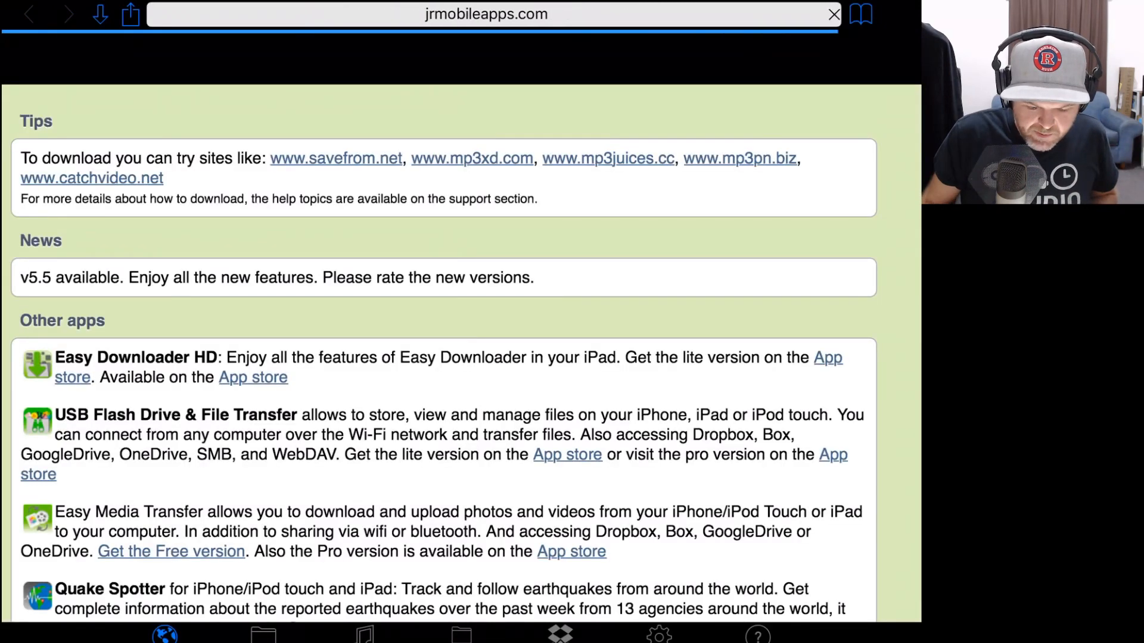
# Load 'onlineconverter' in the EDL HD browser's address bar.
pyautogui.click(487, 13)
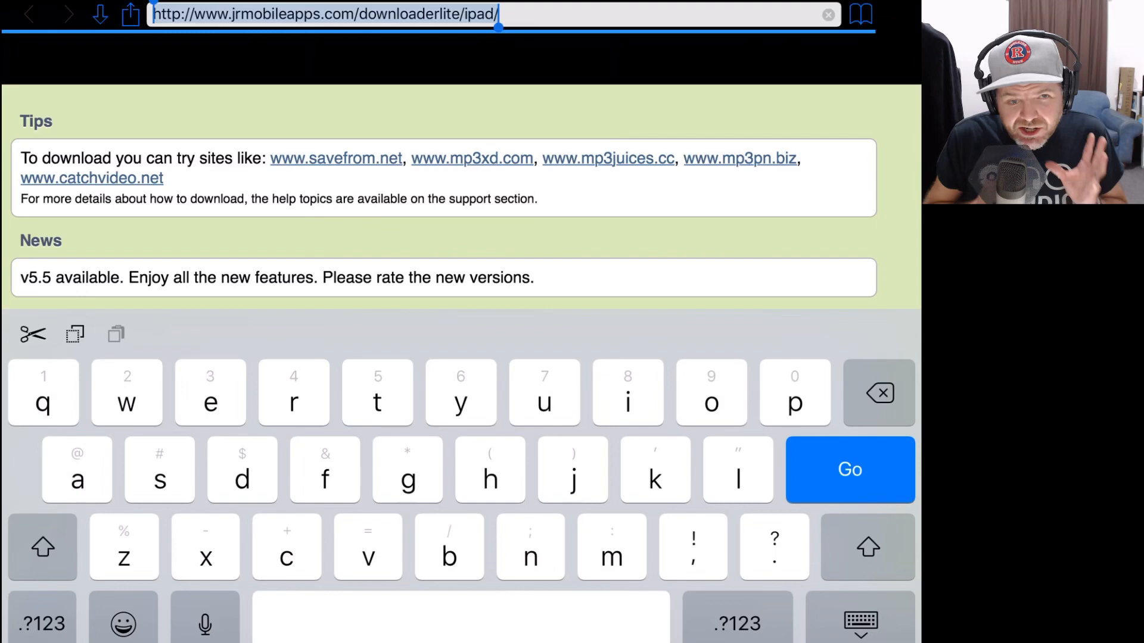
pyautogui.write('online')
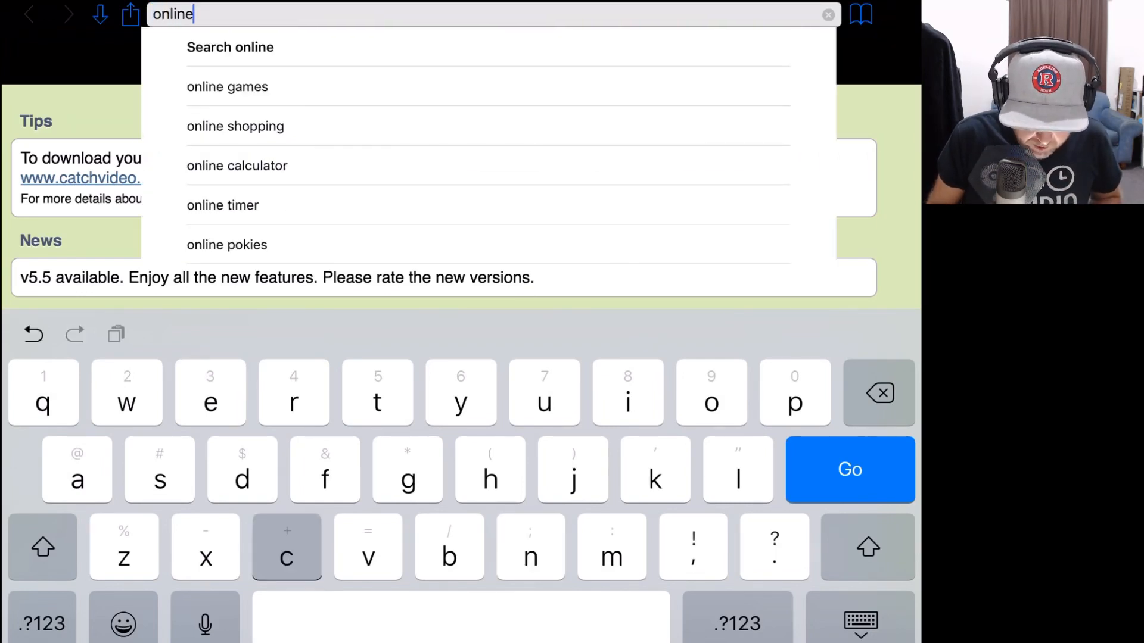
pyautogui.write('converter.com')
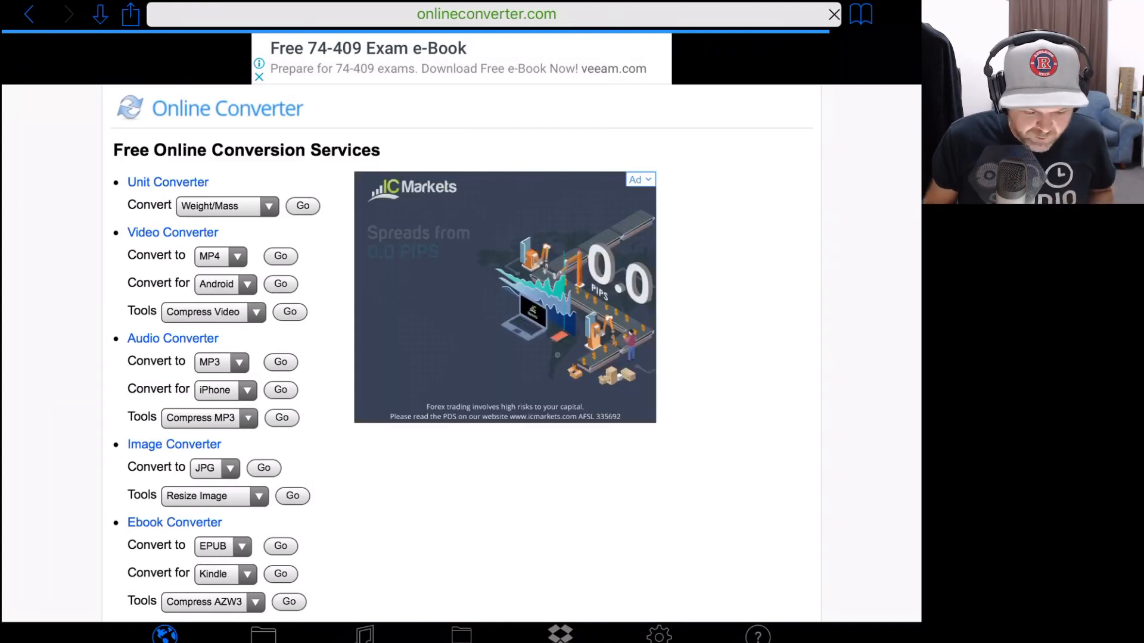
# Scroll to Audio Converter and open the MP3 converter.
pyautogui.scroll(-3)
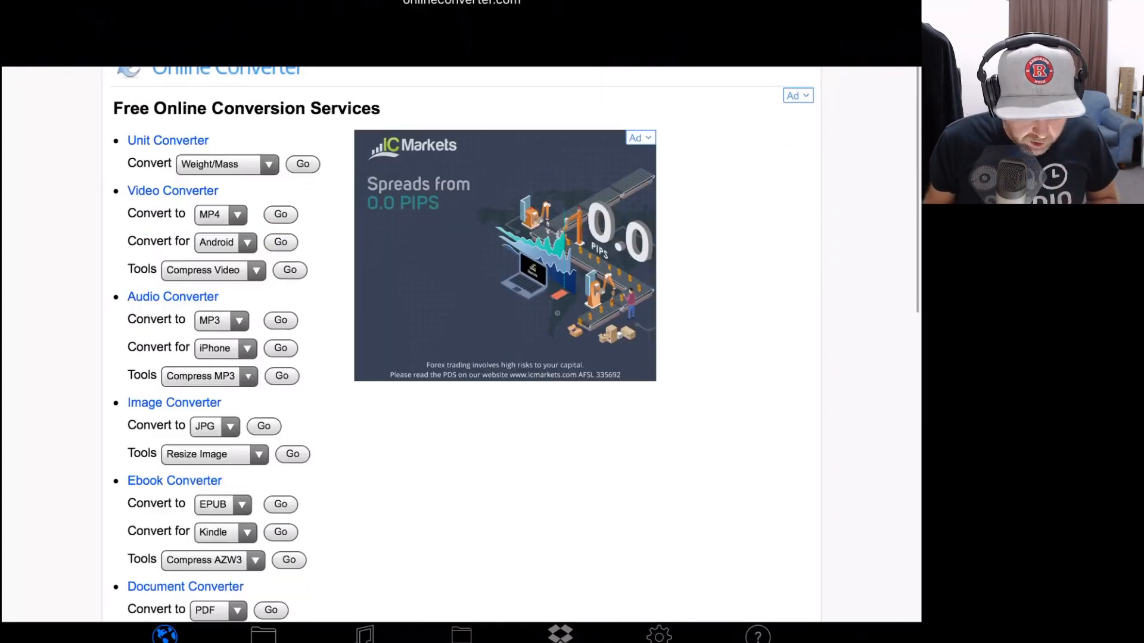
pyautogui.scroll(-3)
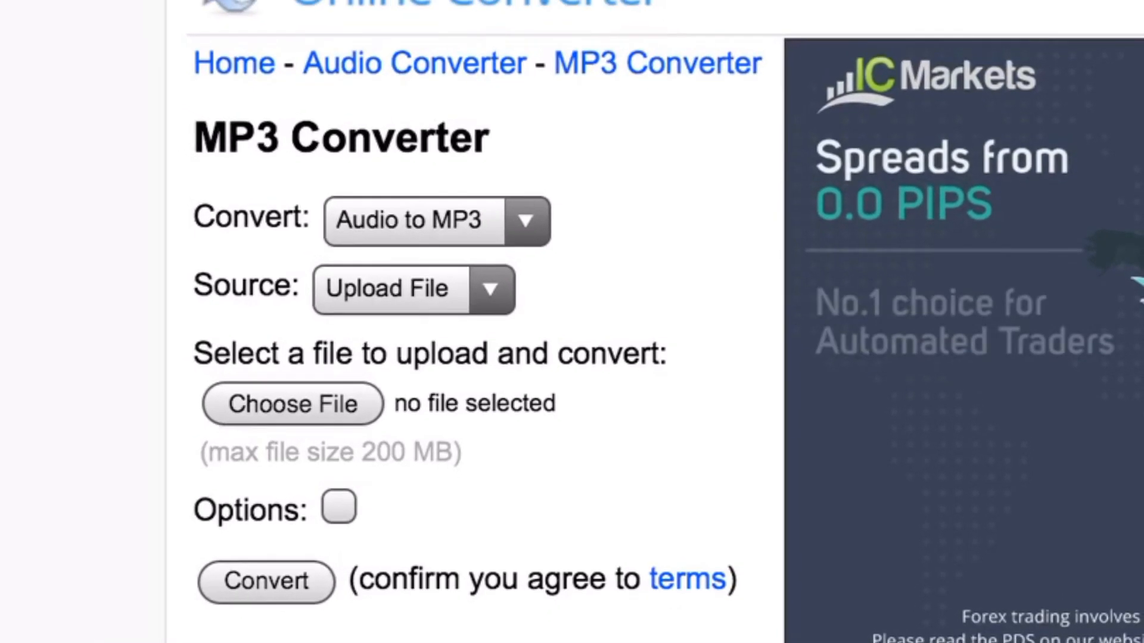
pyautogui.scroll(-3)
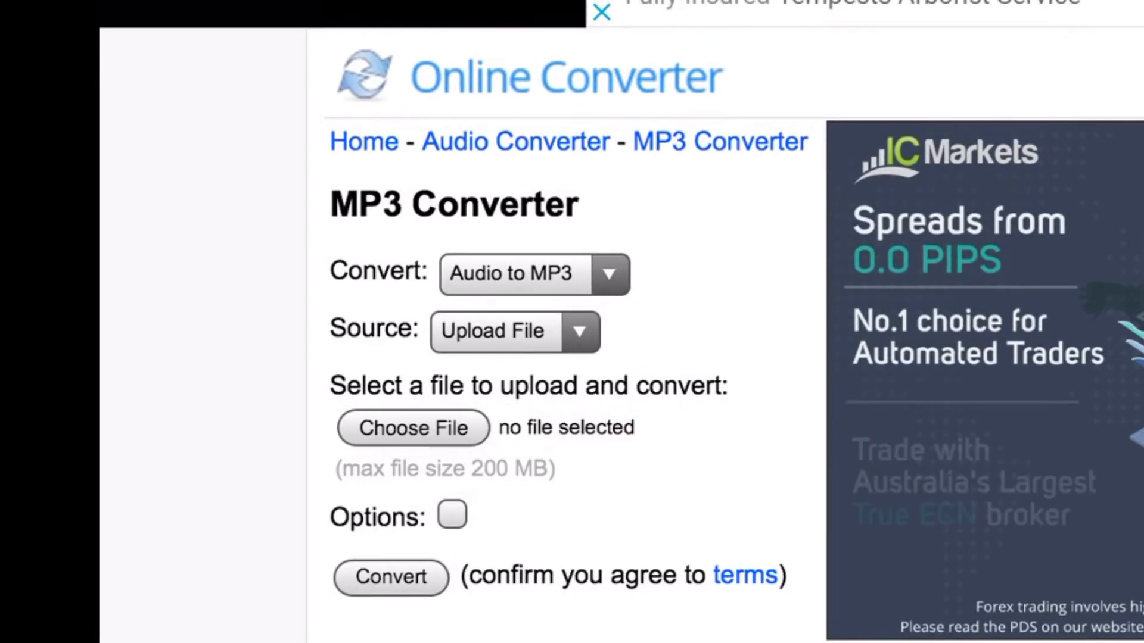
# Pick 16 Bar Groove from On My iPad > GarageBand as the upload file.
pyautogui.click(412, 428)
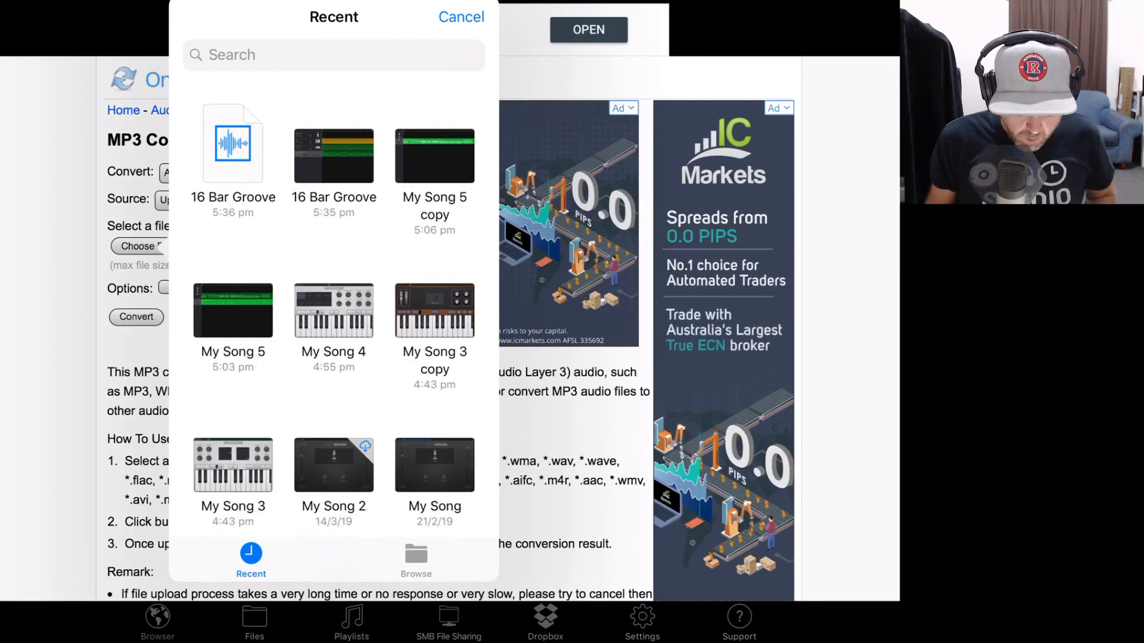
pyautogui.click(416, 559)
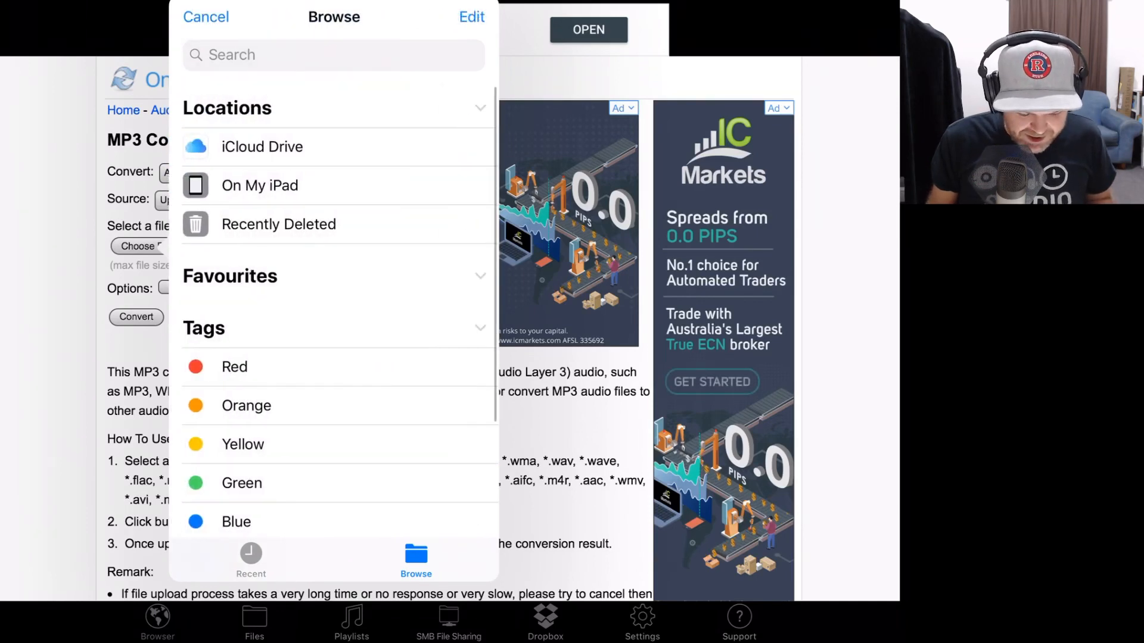
pyautogui.click(260, 185)
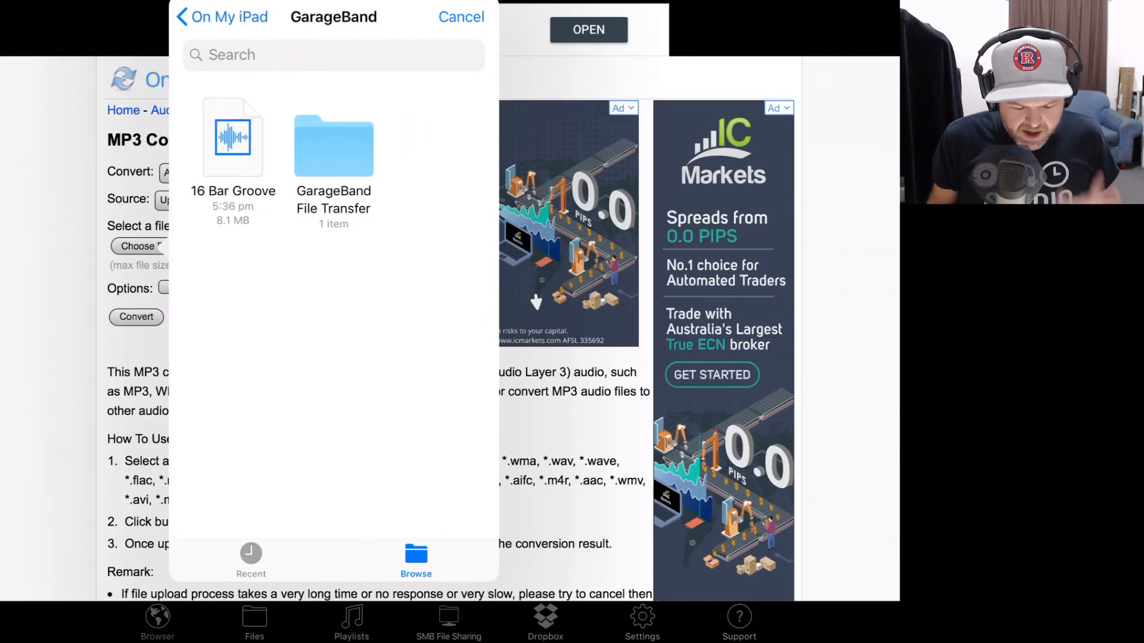
pyautogui.click(460, 17)
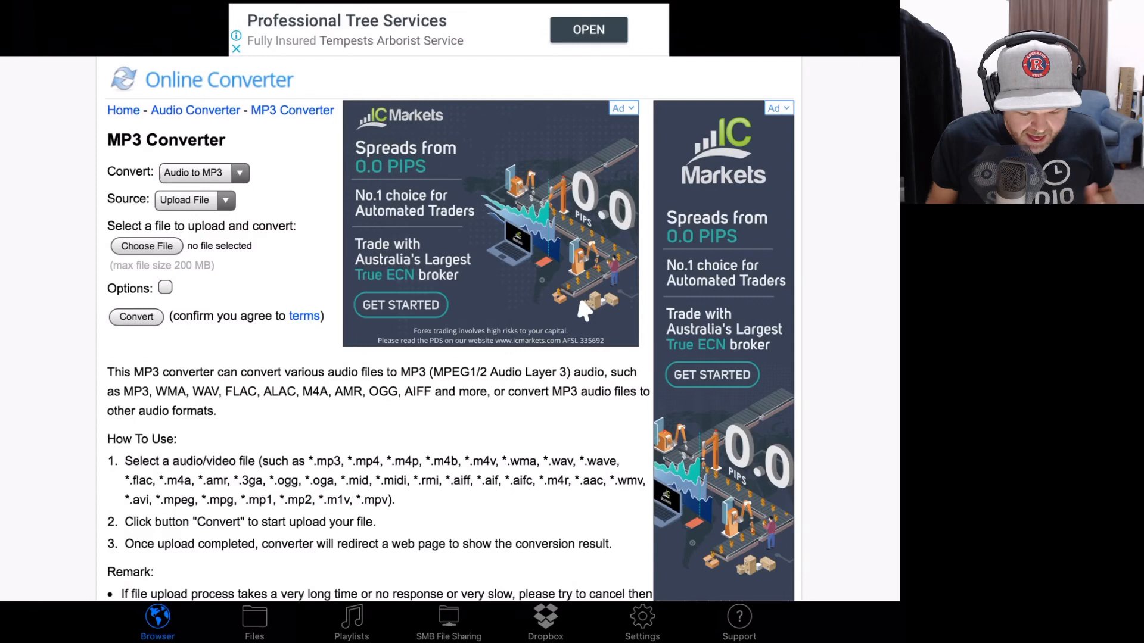
# Attach 16 Bar Groove.wav, enable options, and set audio quality to 192 kbit/s.
pyautogui.click(146, 246)
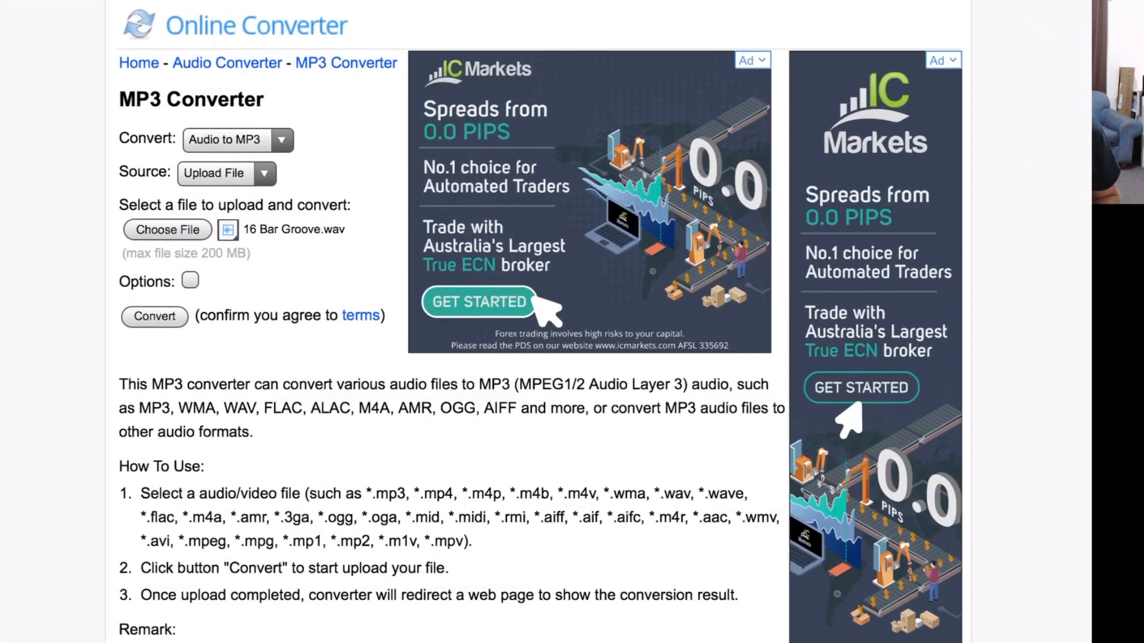
pyautogui.scroll(-3)
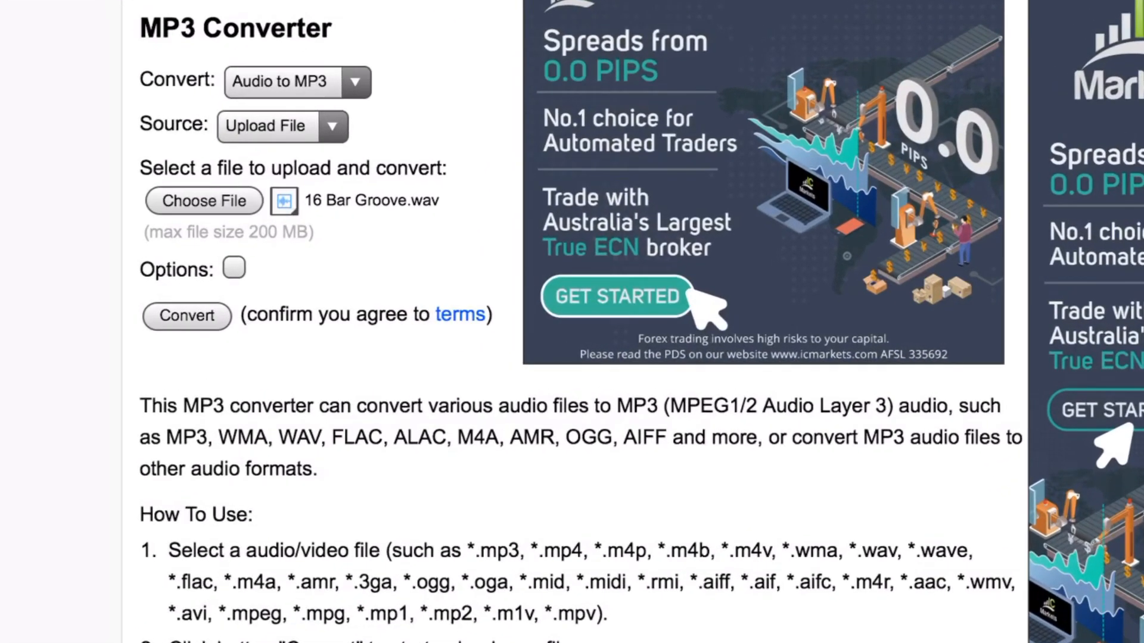
pyautogui.click(233, 269)
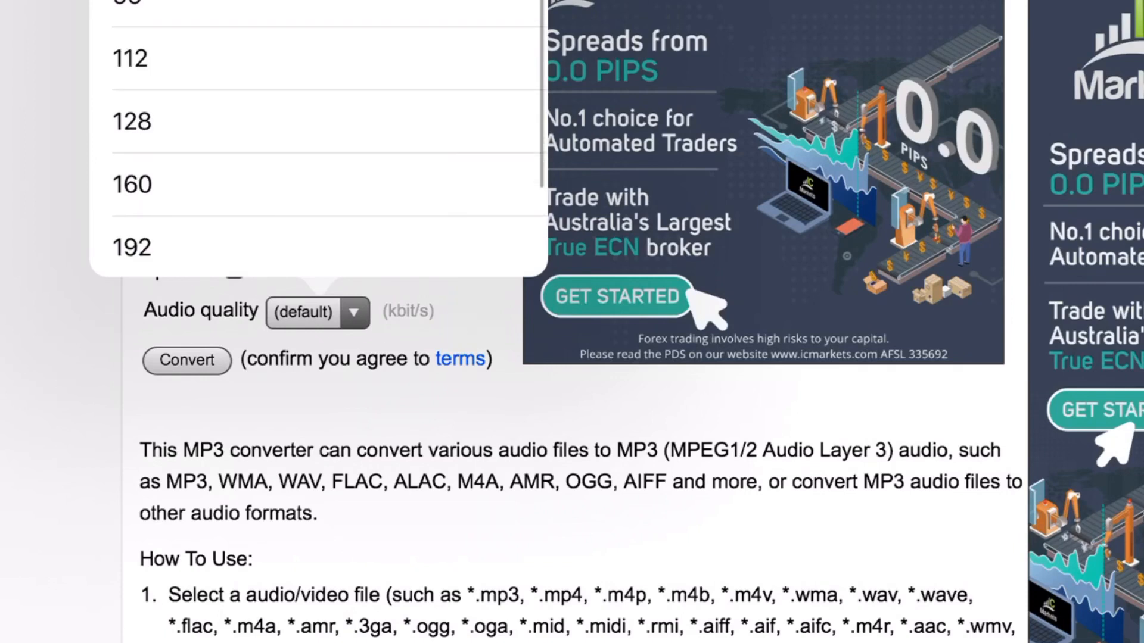
pyautogui.scroll(-3)
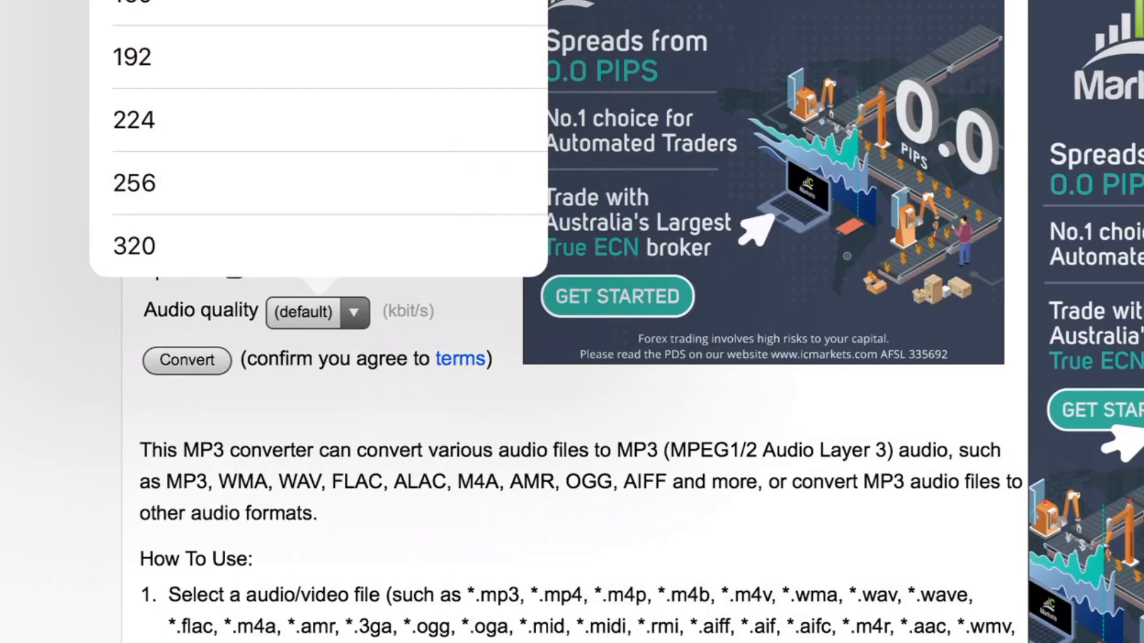
pyautogui.click(133, 56)
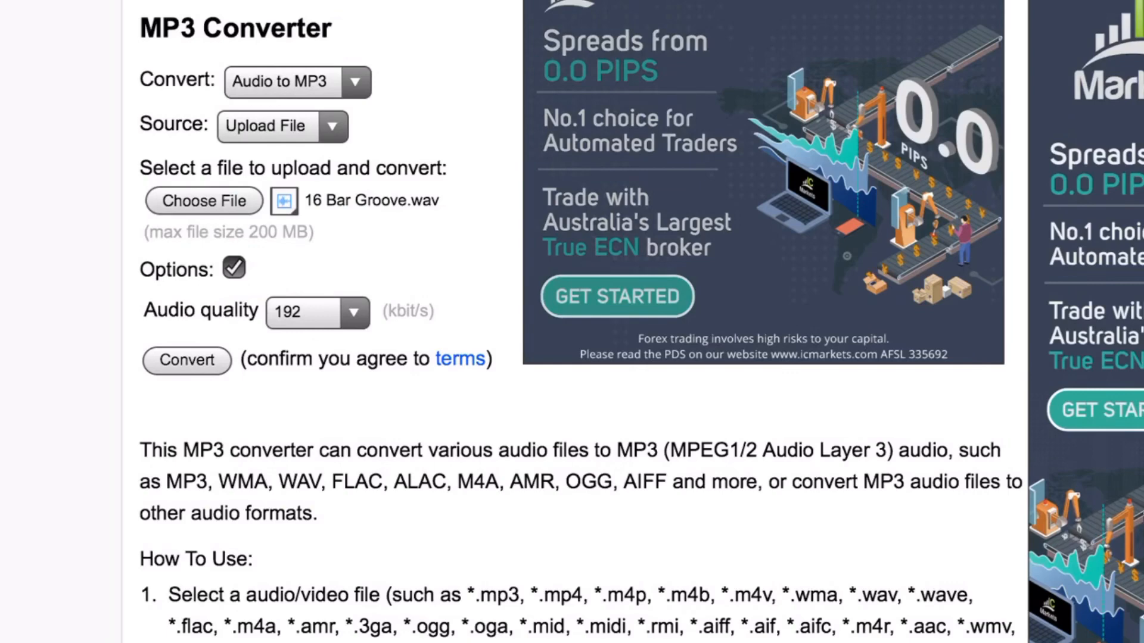
# Upload and convert the WAV to MP3.
pyautogui.click(186, 360)
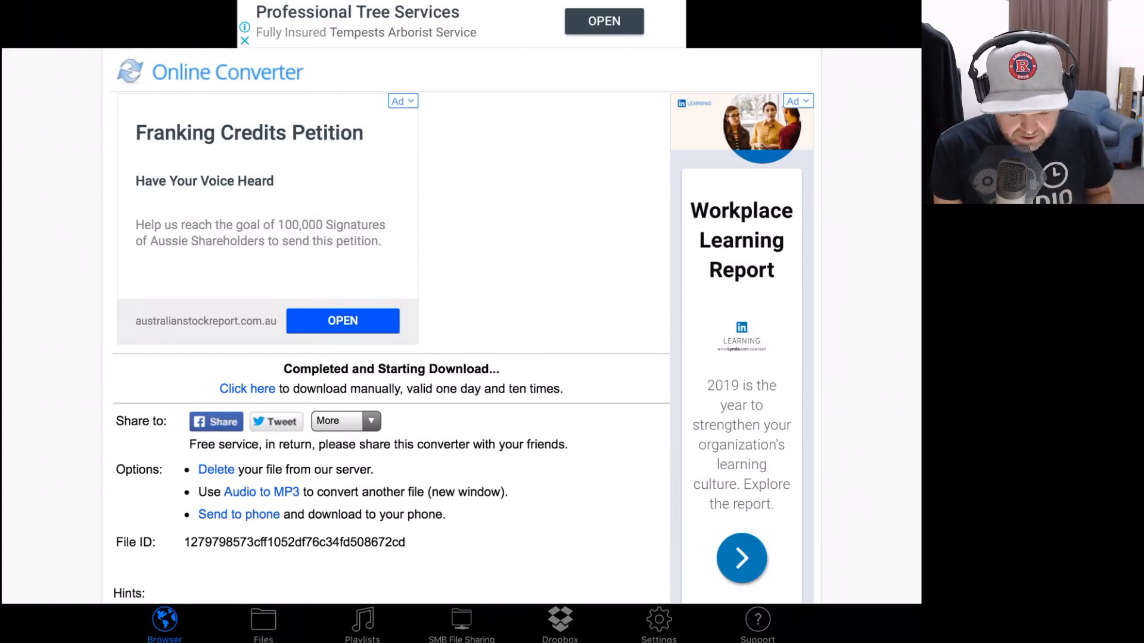
# Download the converted file manually, saving it as 16BarGroove.mp3.
pyautogui.click(342, 321)
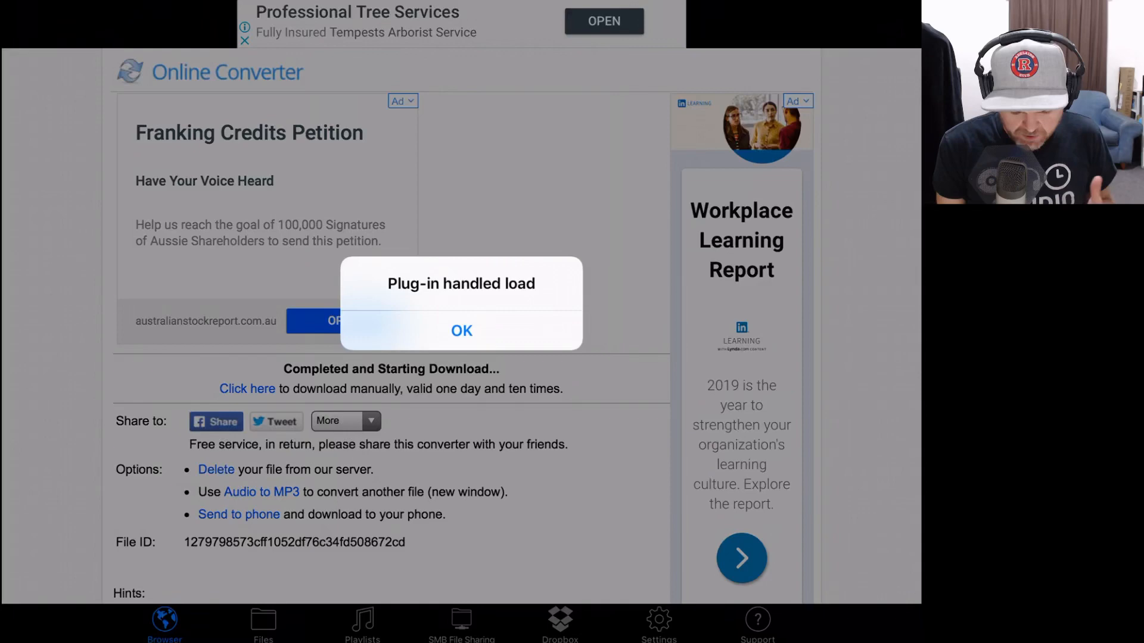
pyautogui.click(461, 331)
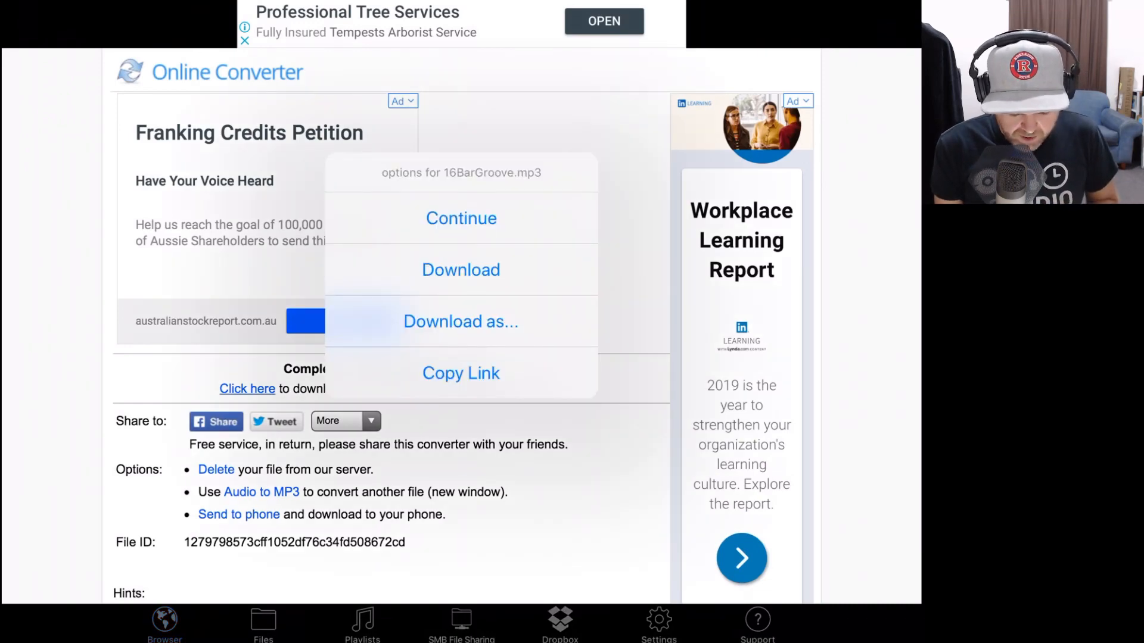
pyautogui.click(461, 321)
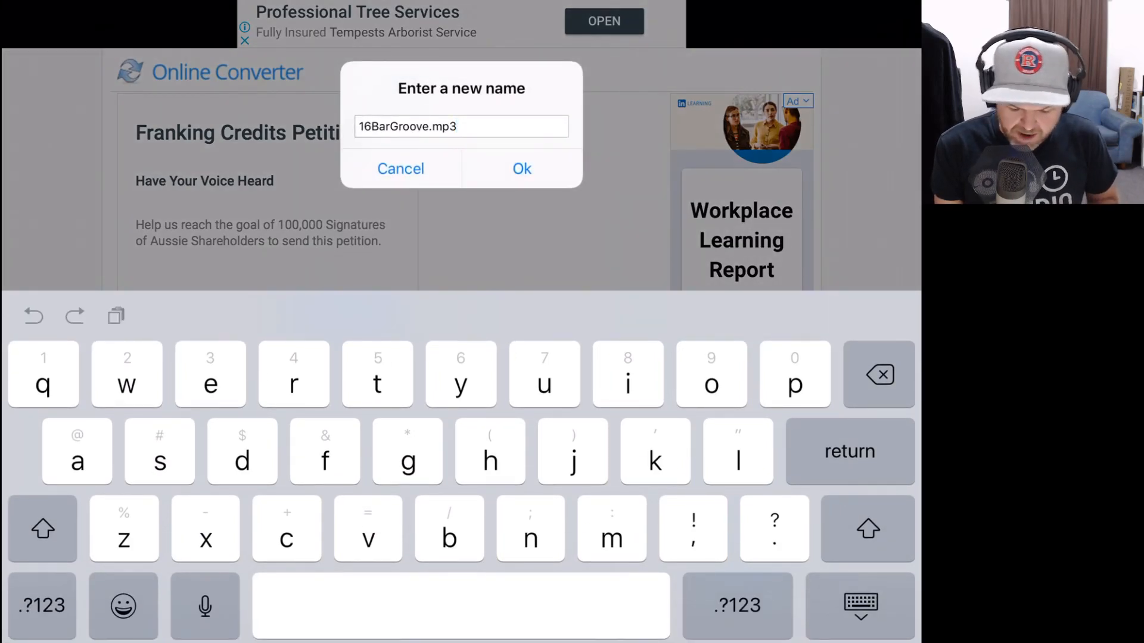
pyautogui.click(521, 168)
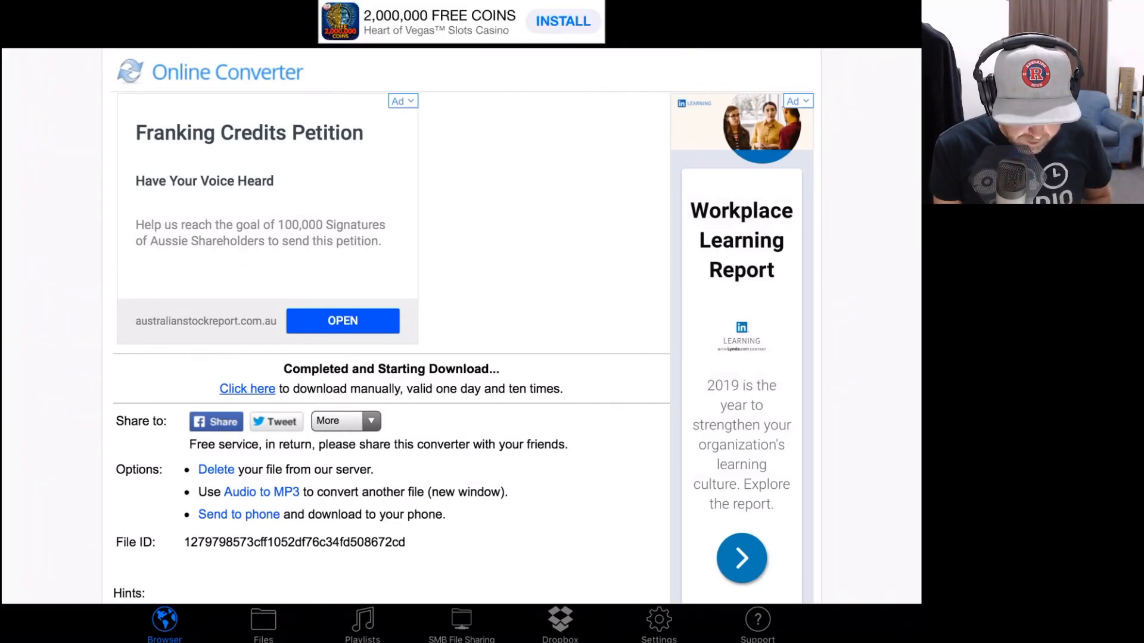
# Open 16BarGroove.mp3's options in the Files tab and export it to On My iPad > GarageBand.
pyautogui.click(262, 624)
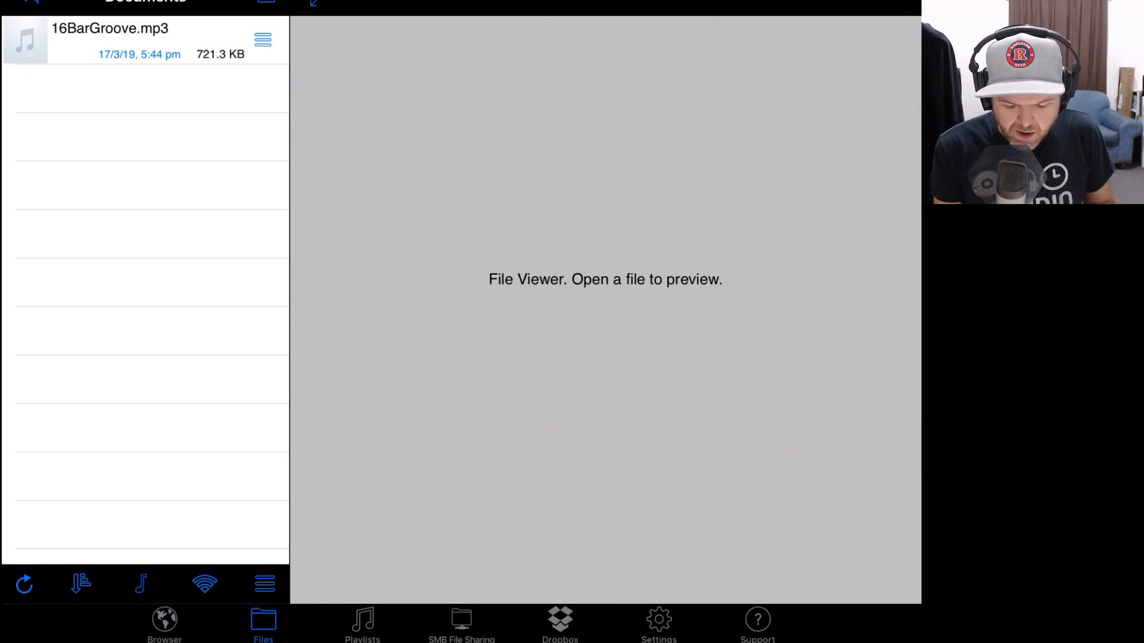
pyautogui.click(263, 39)
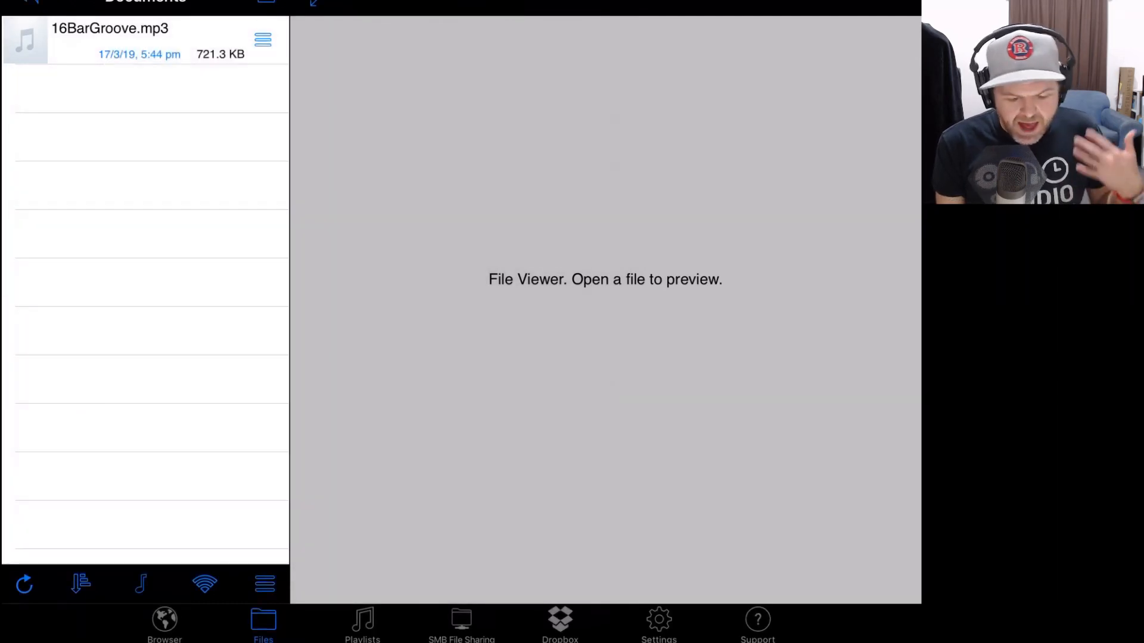
pyautogui.click(263, 40)
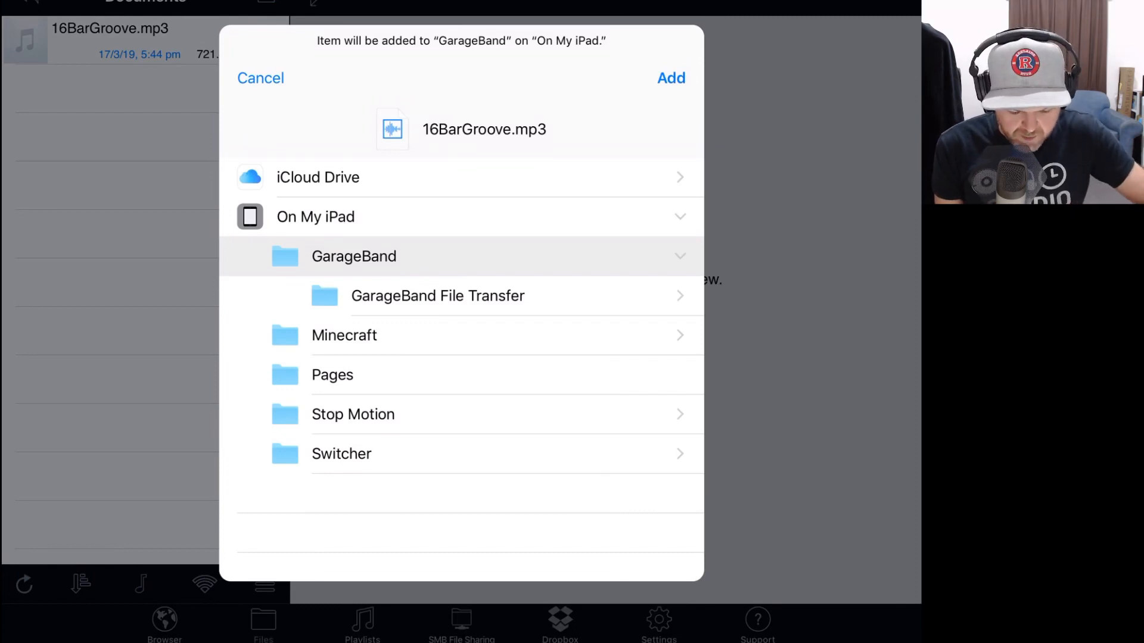
# Add the 16BarGroove MP3 to the GarageBand folder and close its preview.
pyautogui.click(669, 78)
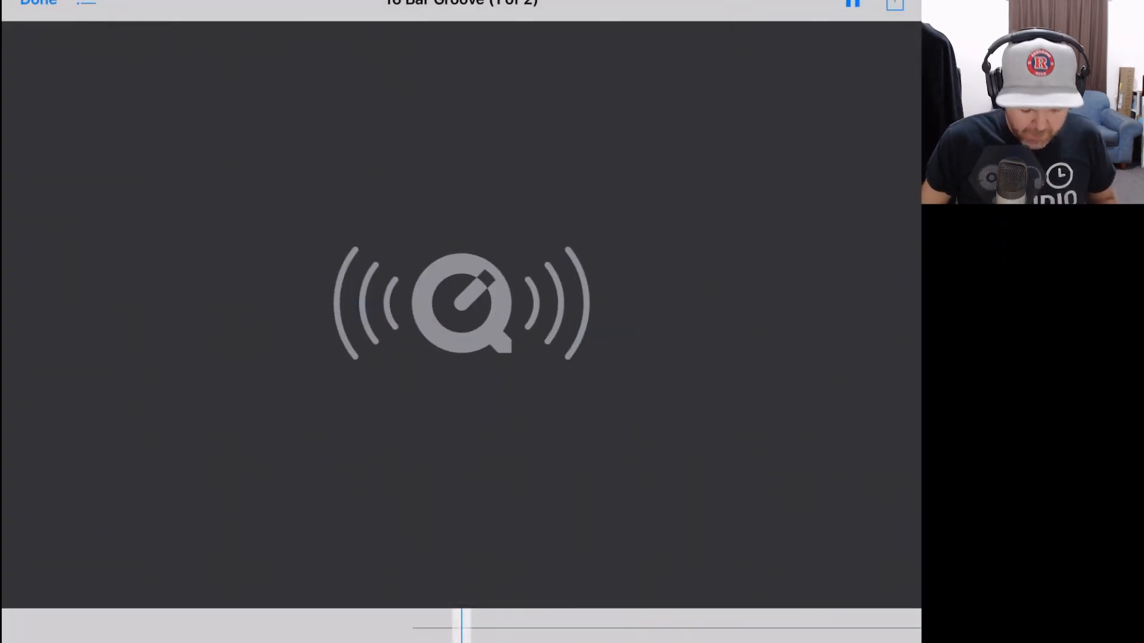
pyautogui.click(39, 3)
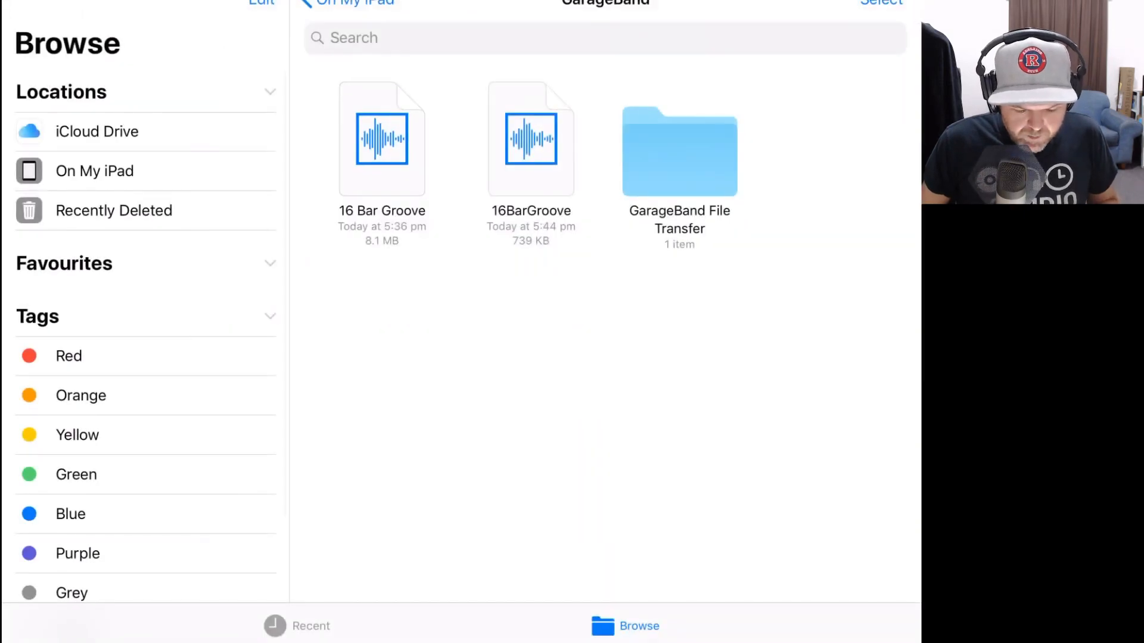